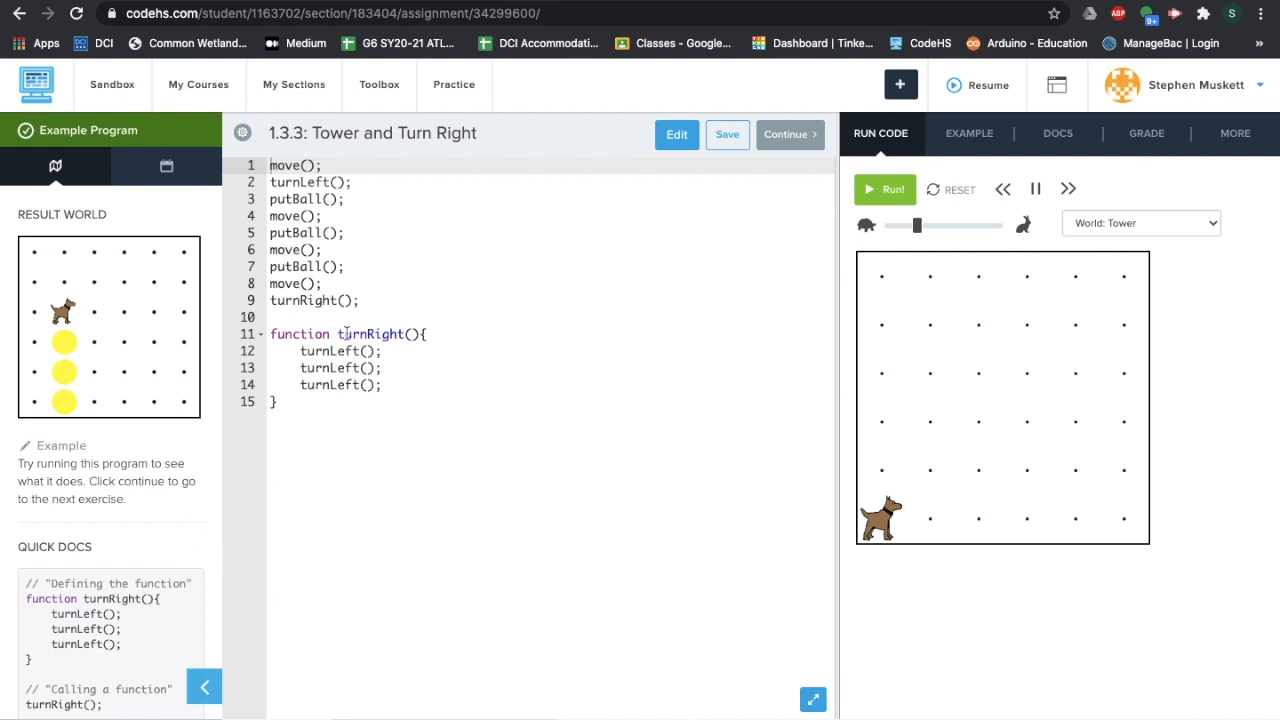
scroll(down, 3)
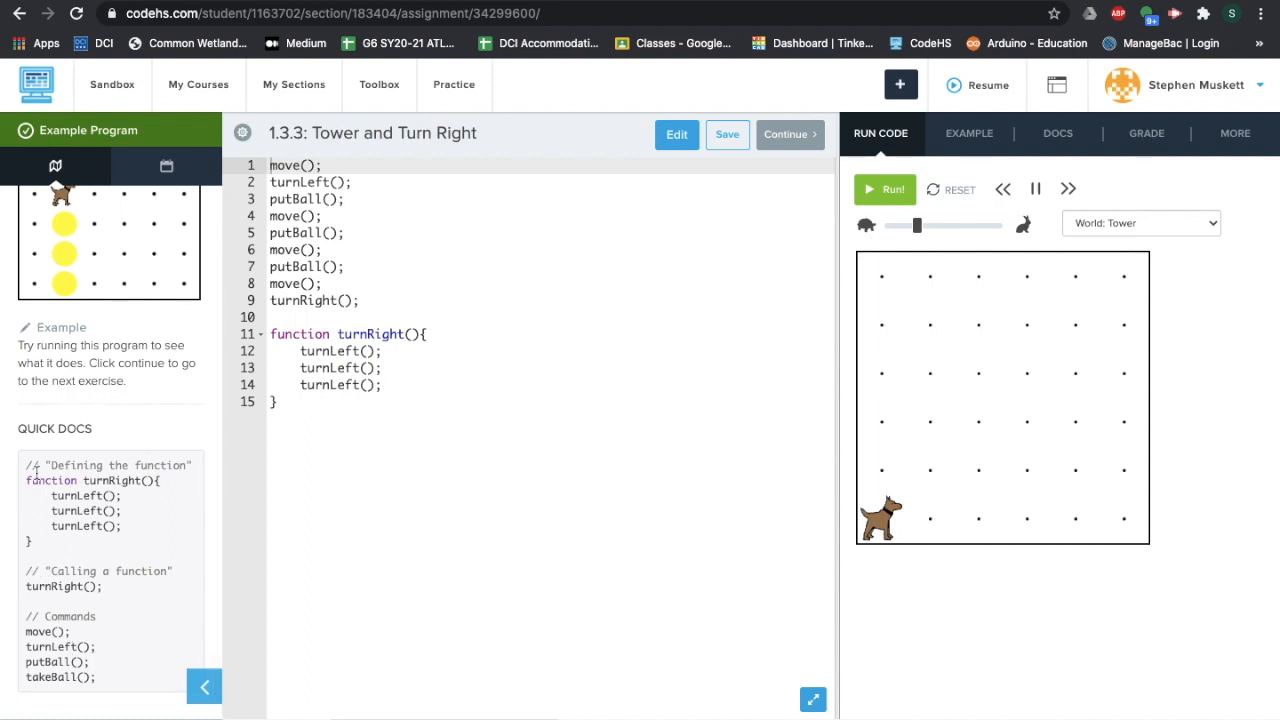
mouse_move(44, 600)
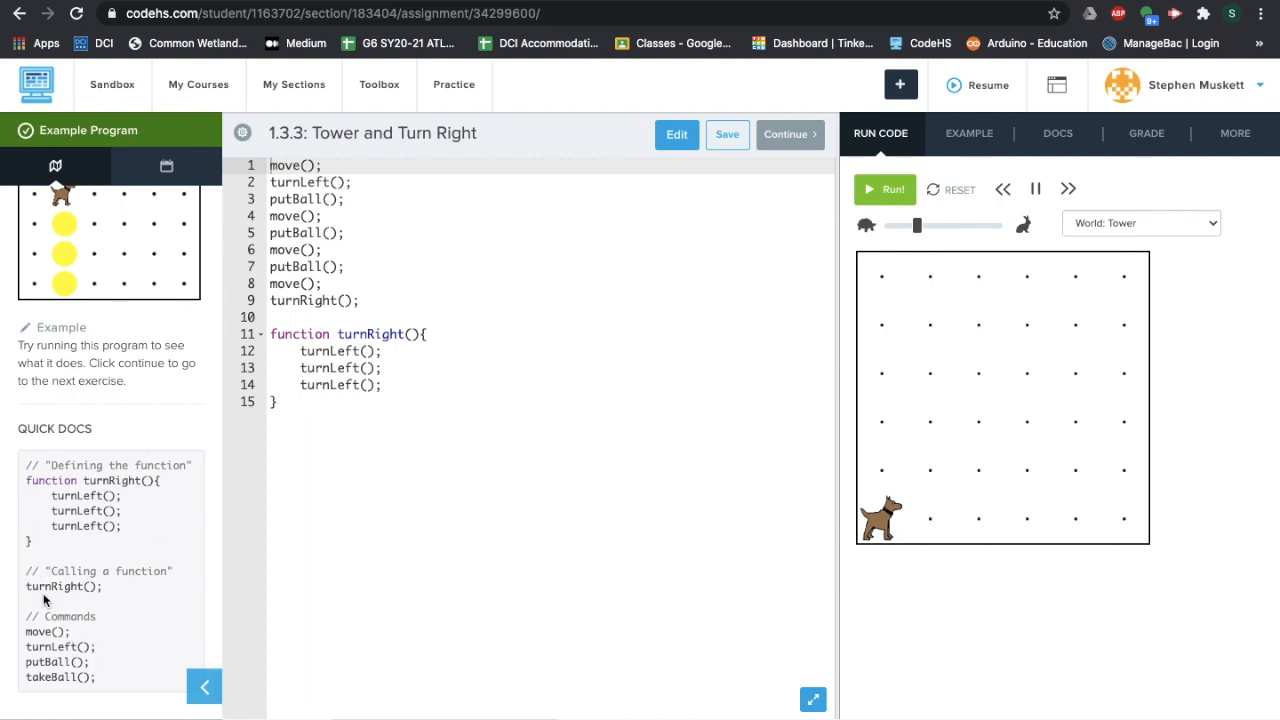
mouse_move(98, 548)
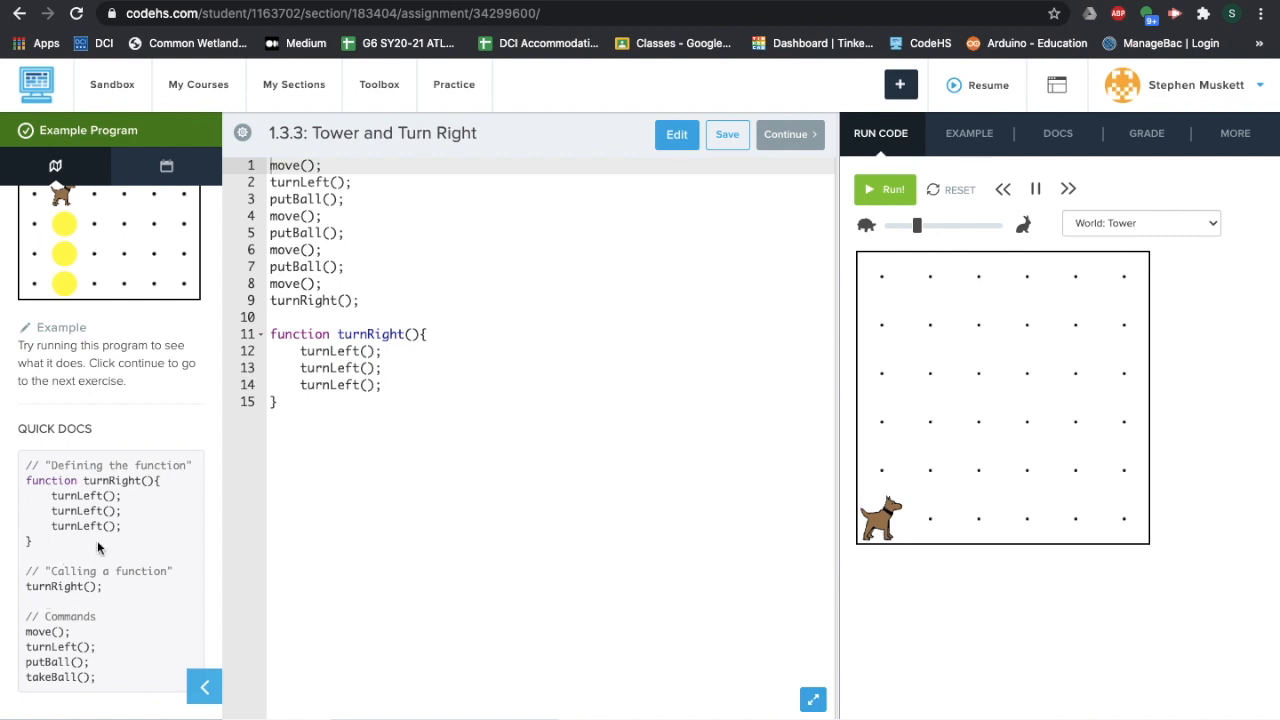
mouse_move(136, 512)
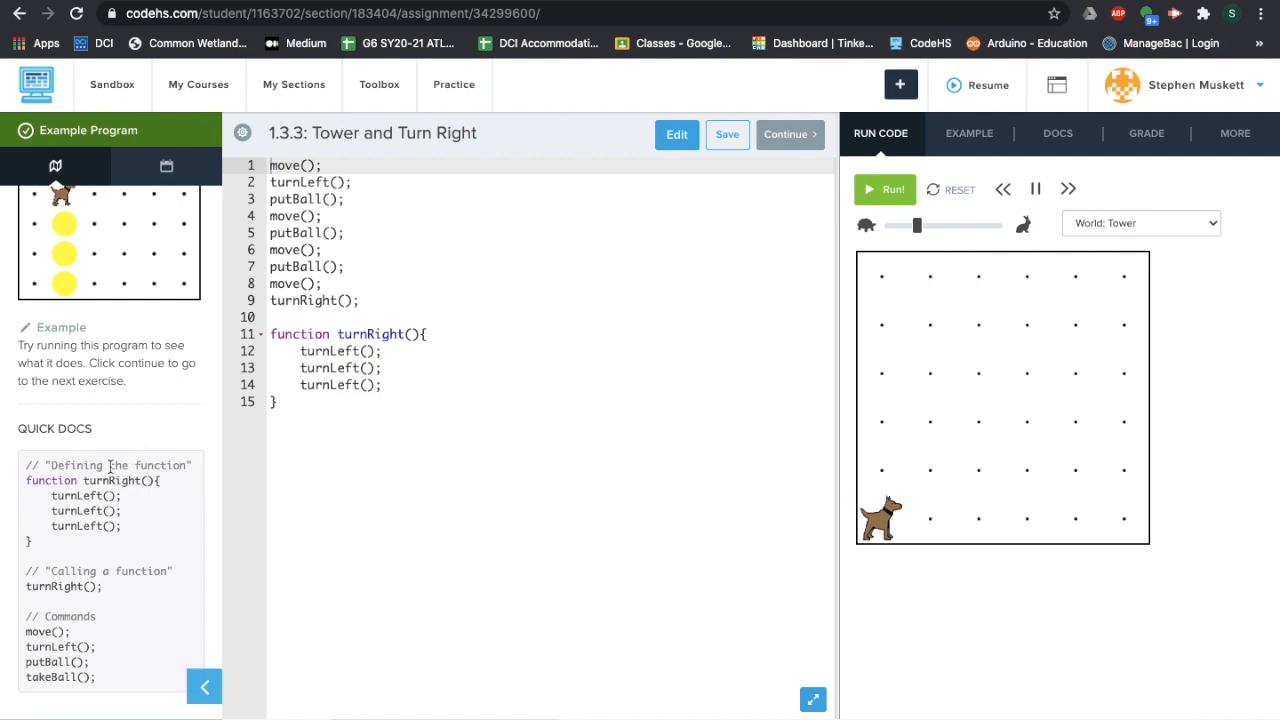
mouse_move(170, 564)
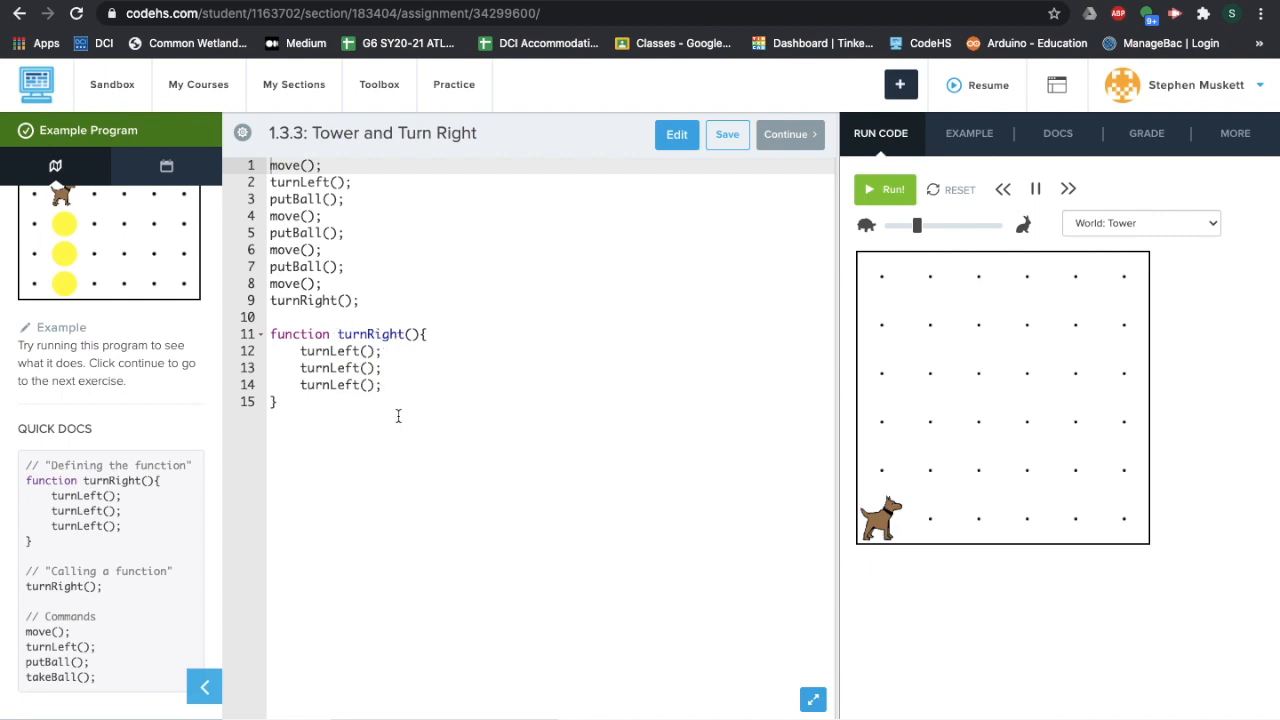
mouse_move(432, 344)
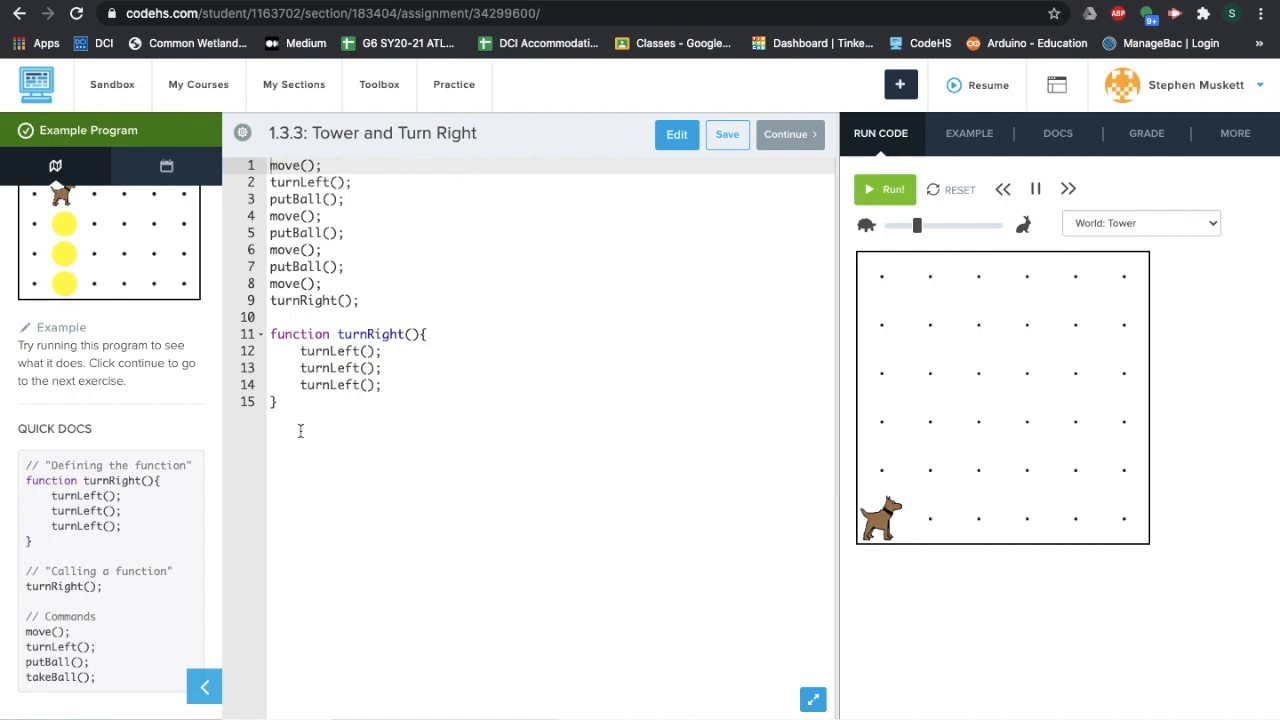
mouse_move(362, 368)
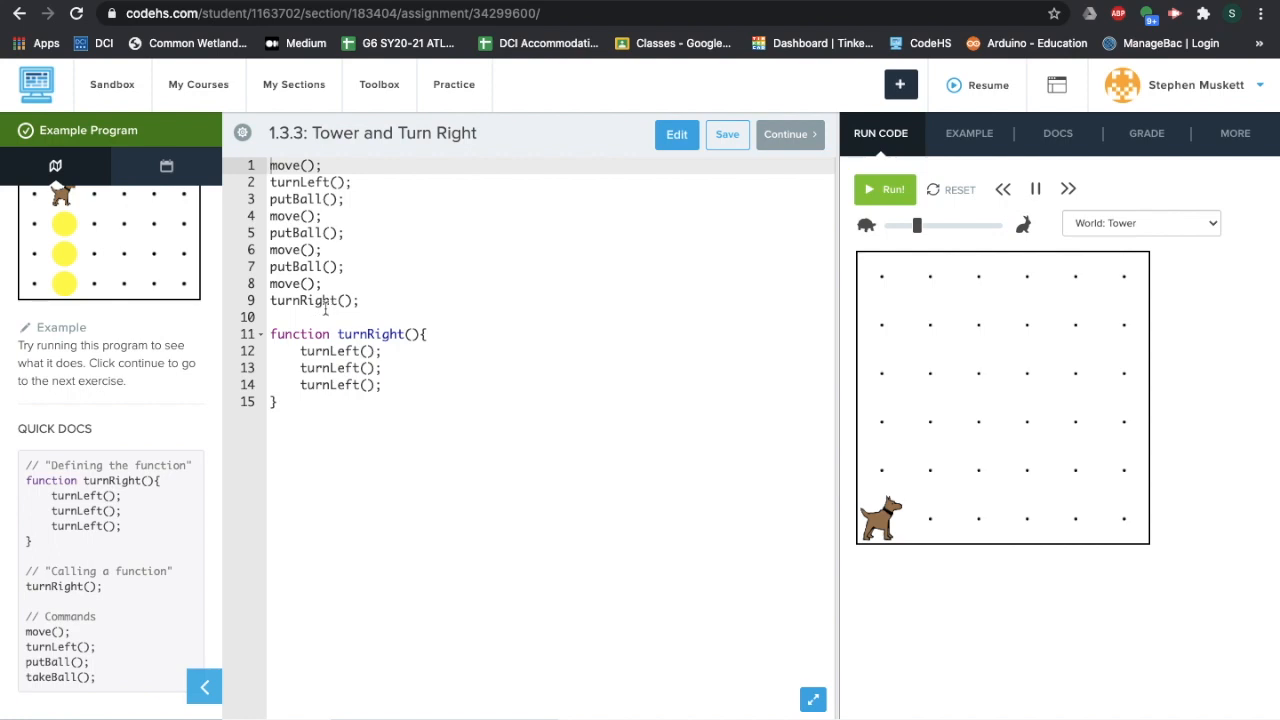
mouse_move(336, 300)
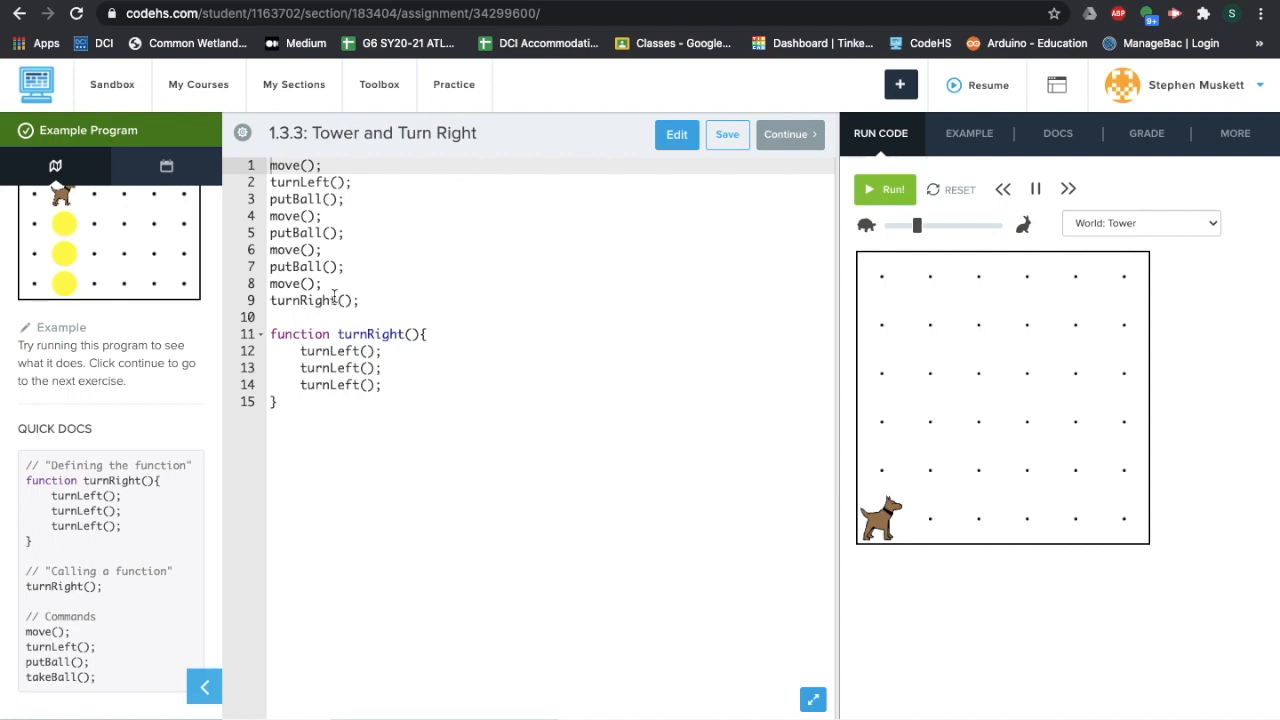